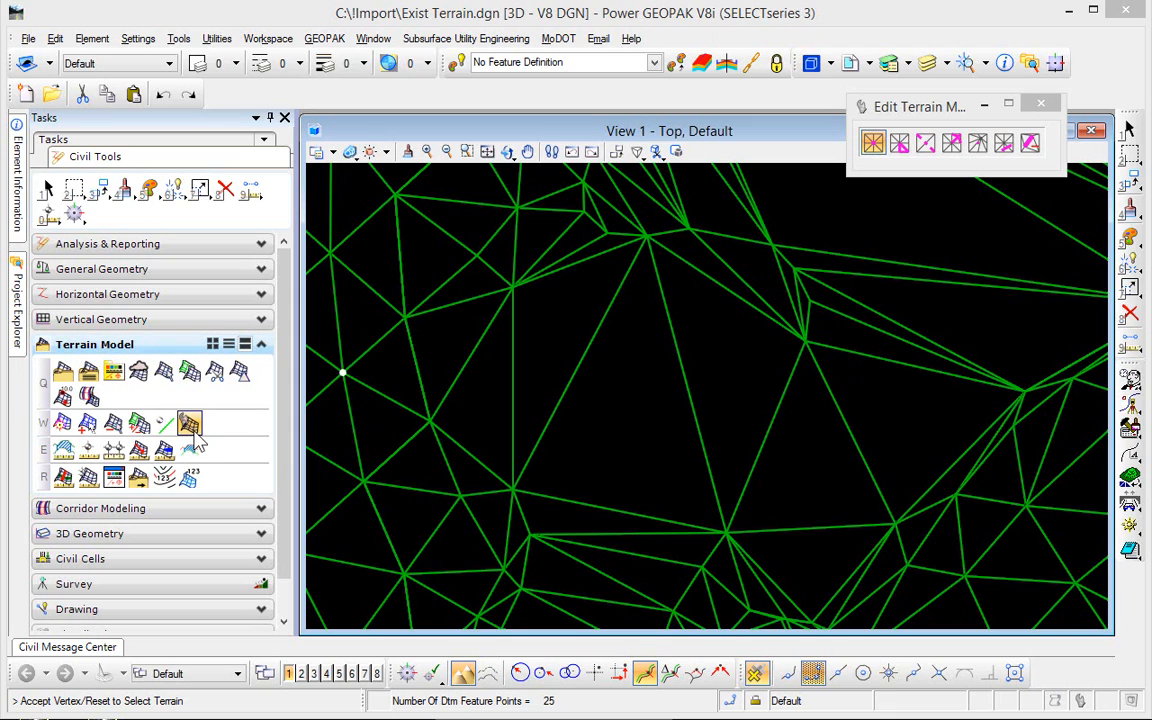
mouse_move(190, 425)
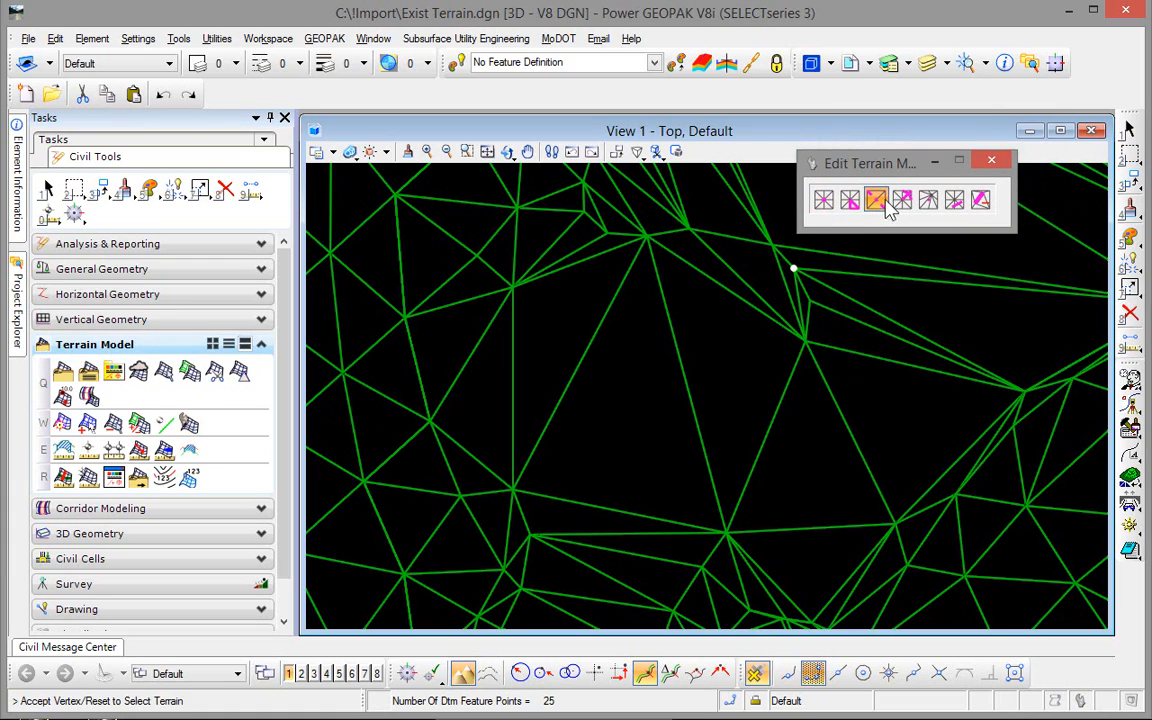
Delete a vertex from the terrain triangulation, then undo the deletion.
click(824, 199)
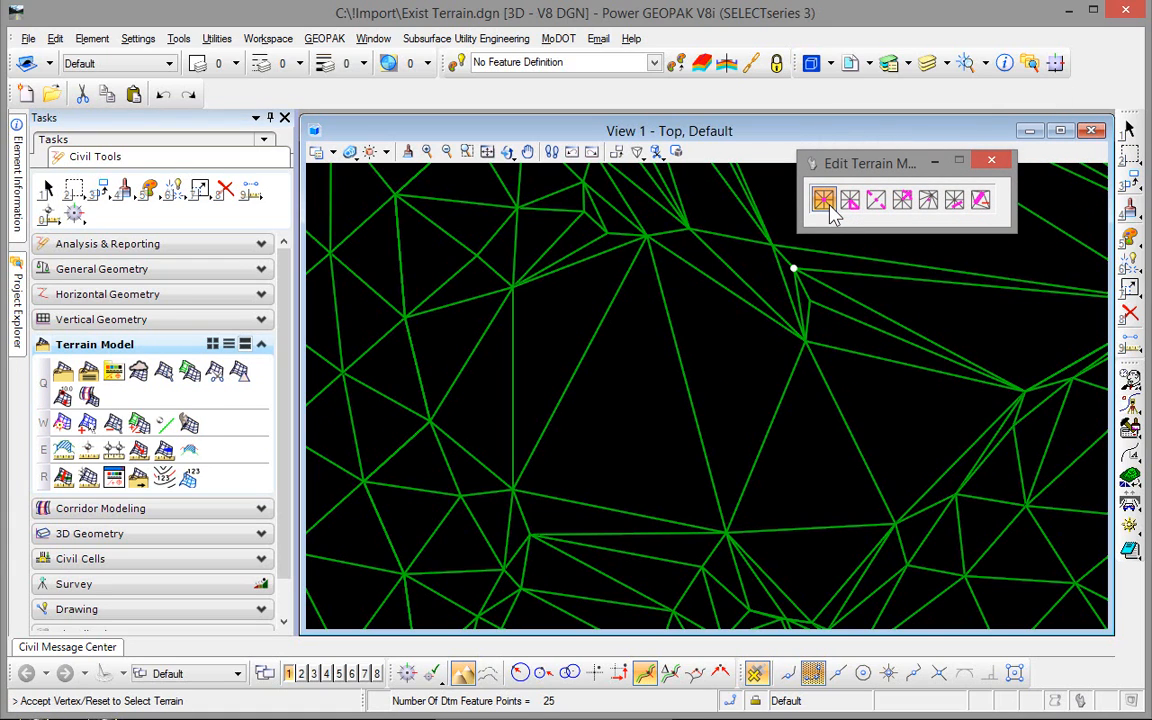
click(824, 199)
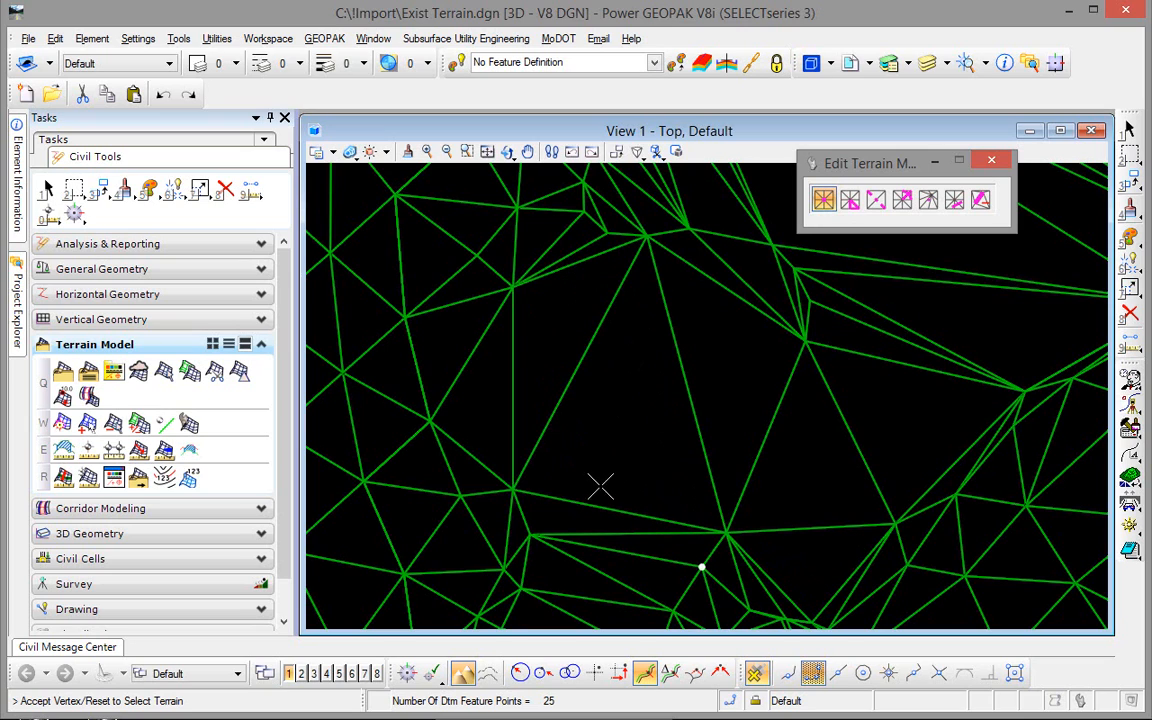
mouse_move(560, 480)
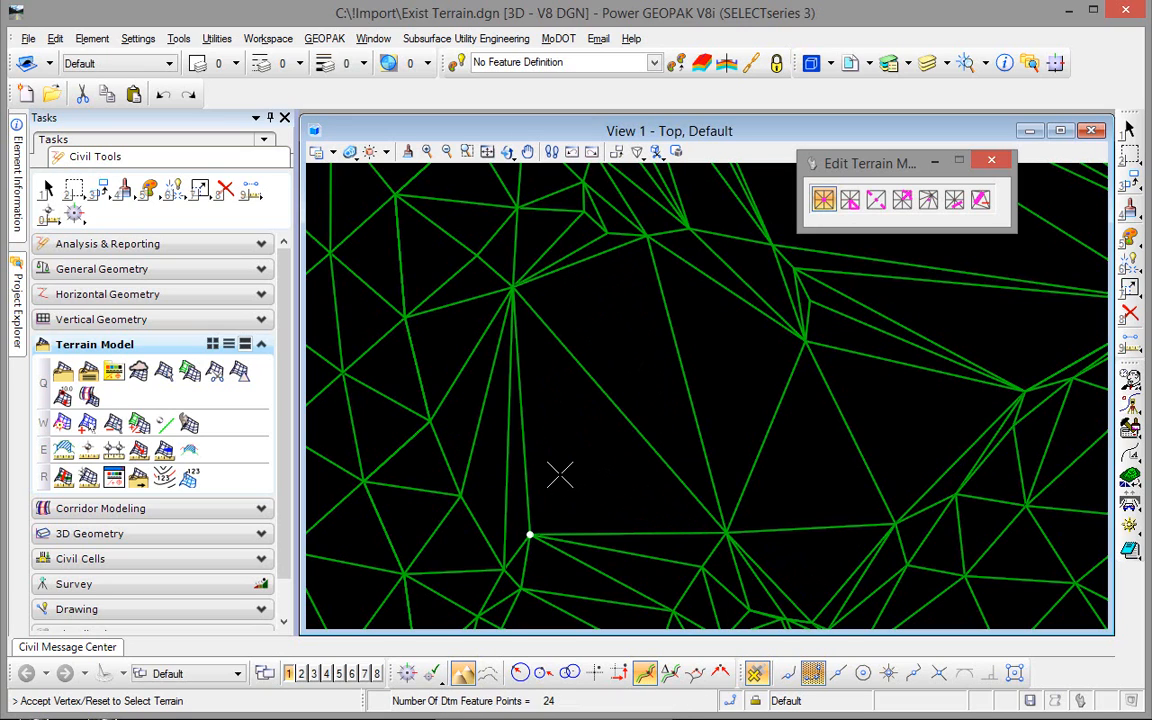
click(163, 93)
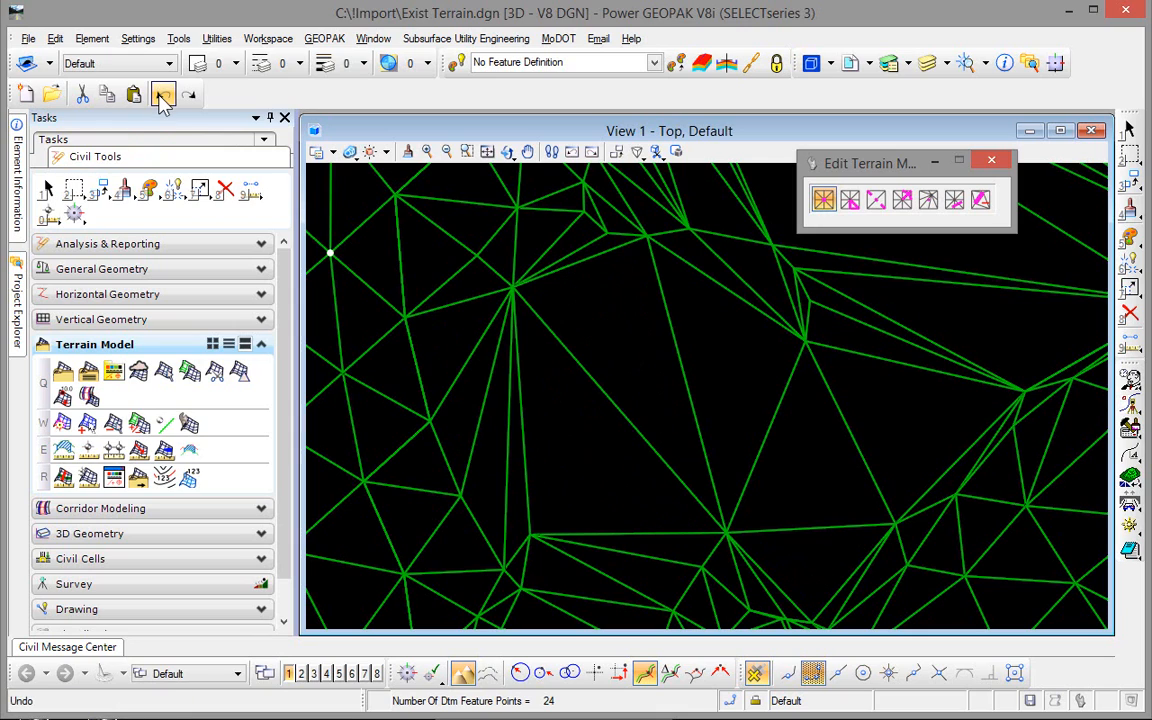
click(162, 93)
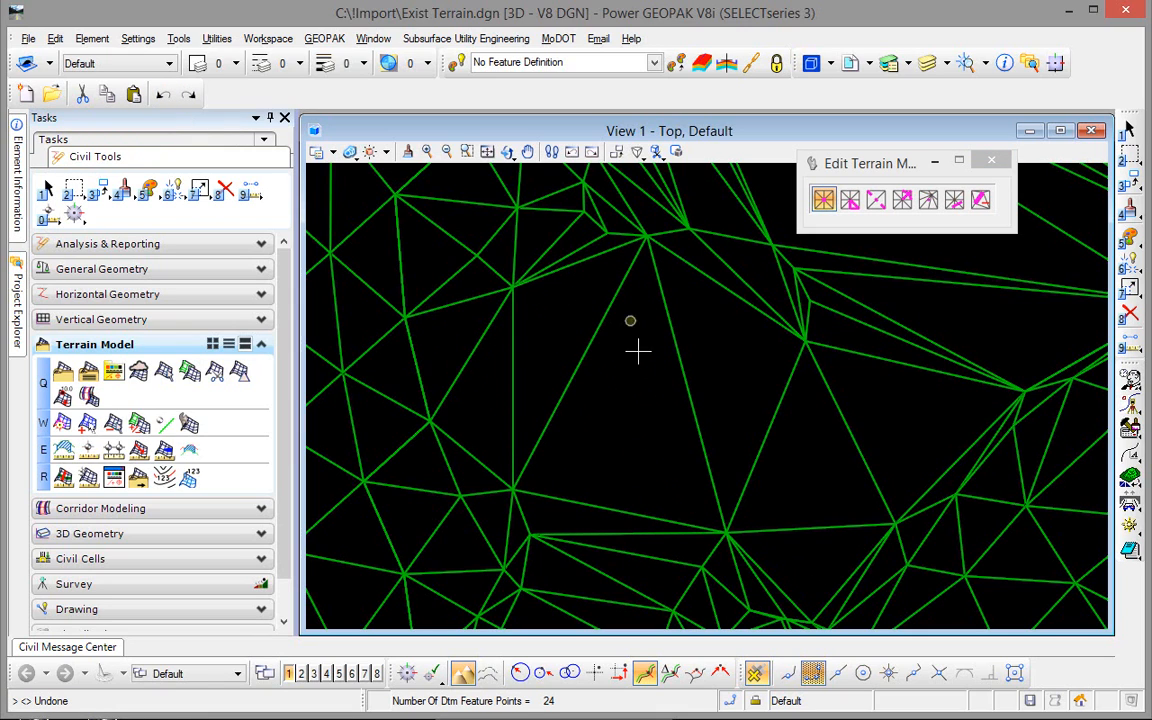
Try the Delete Edge Triangles and Swap Line tools, undo the edit, and start Insert Vertex.
click(849, 199)
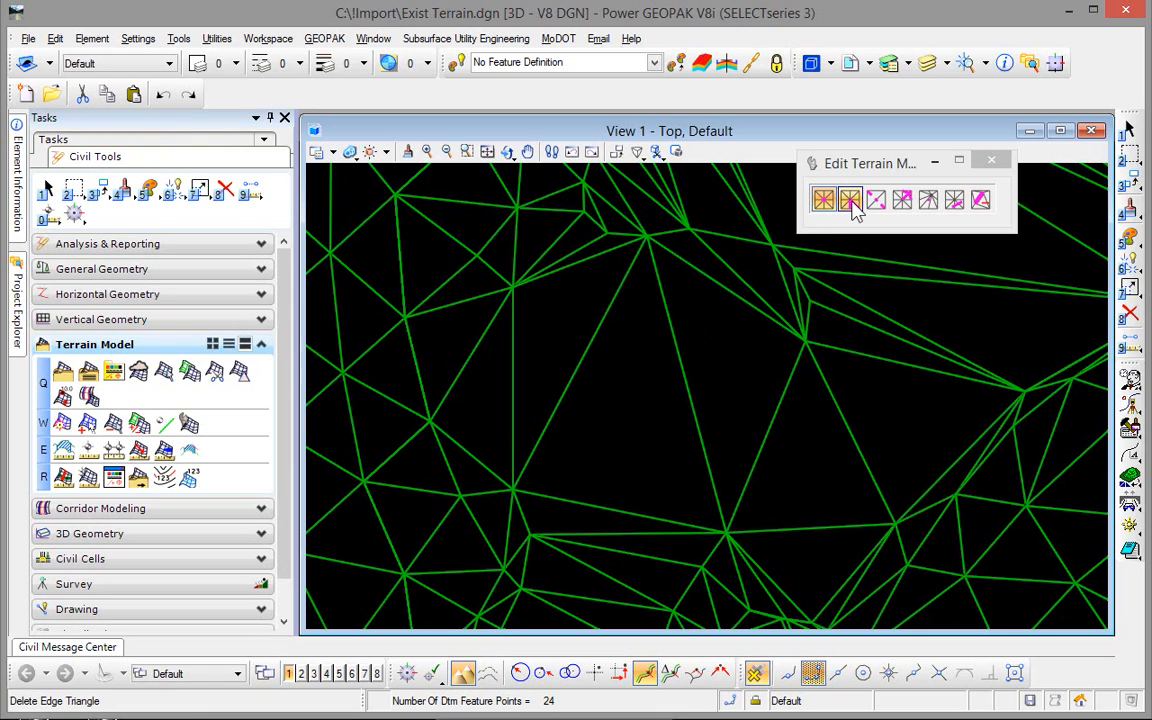
mouse_move(849, 199)
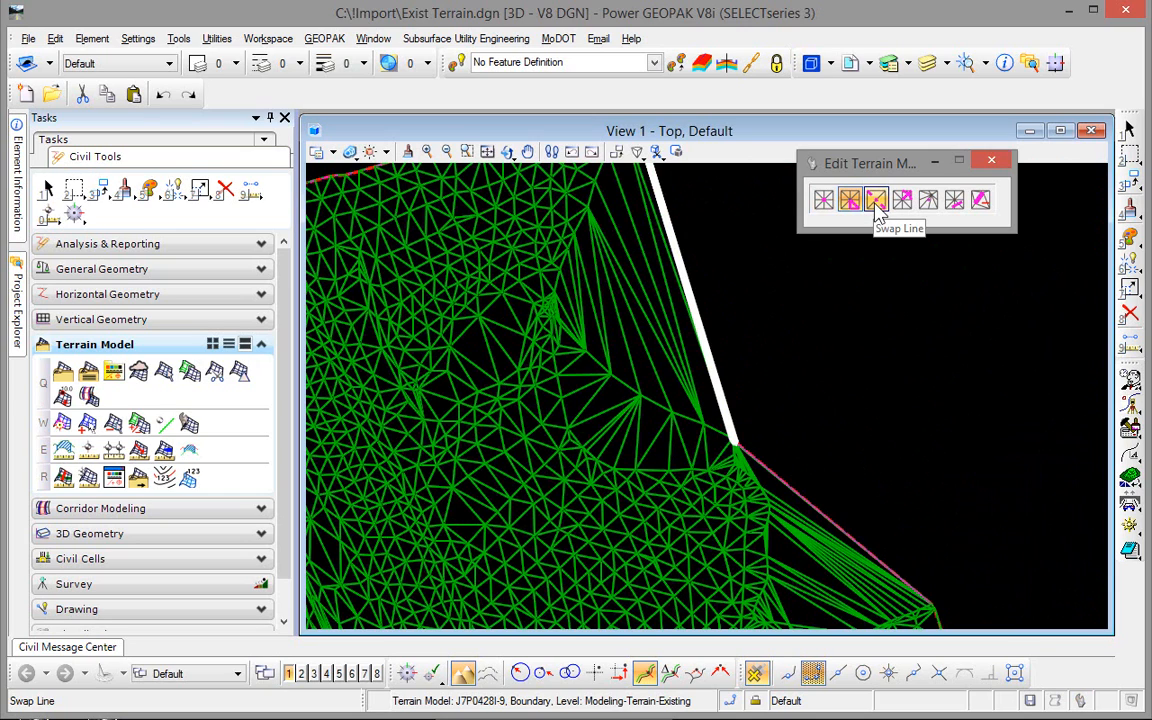
click(875, 199)
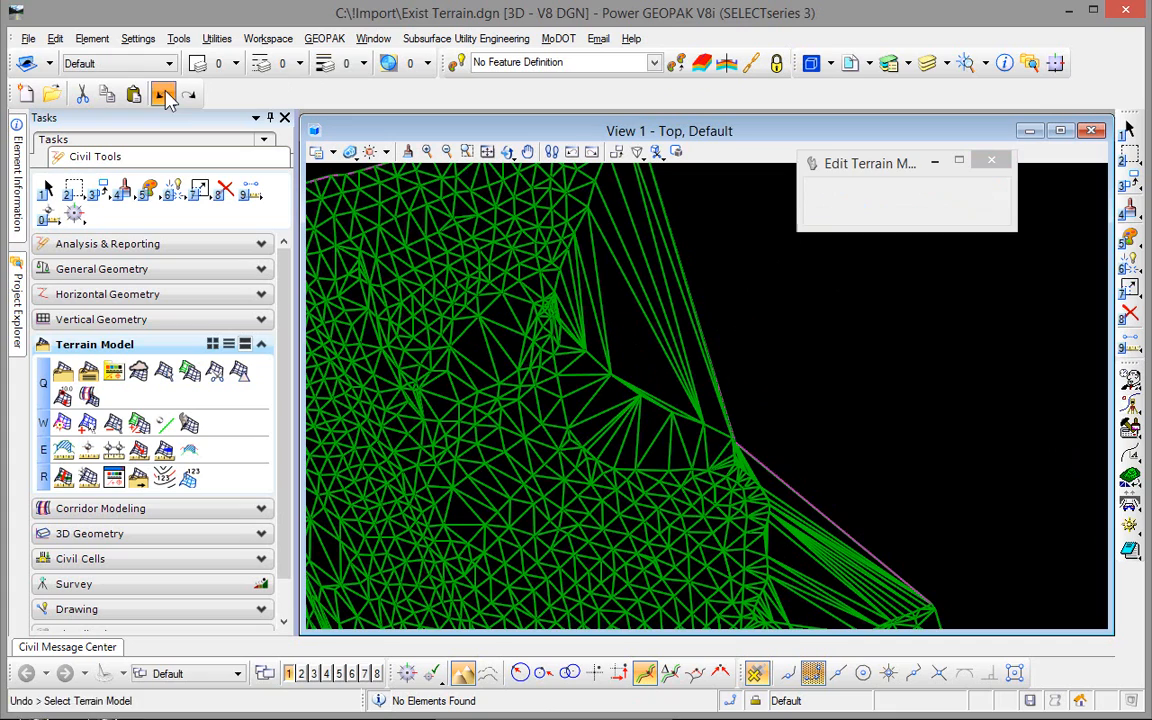
click(902, 199)
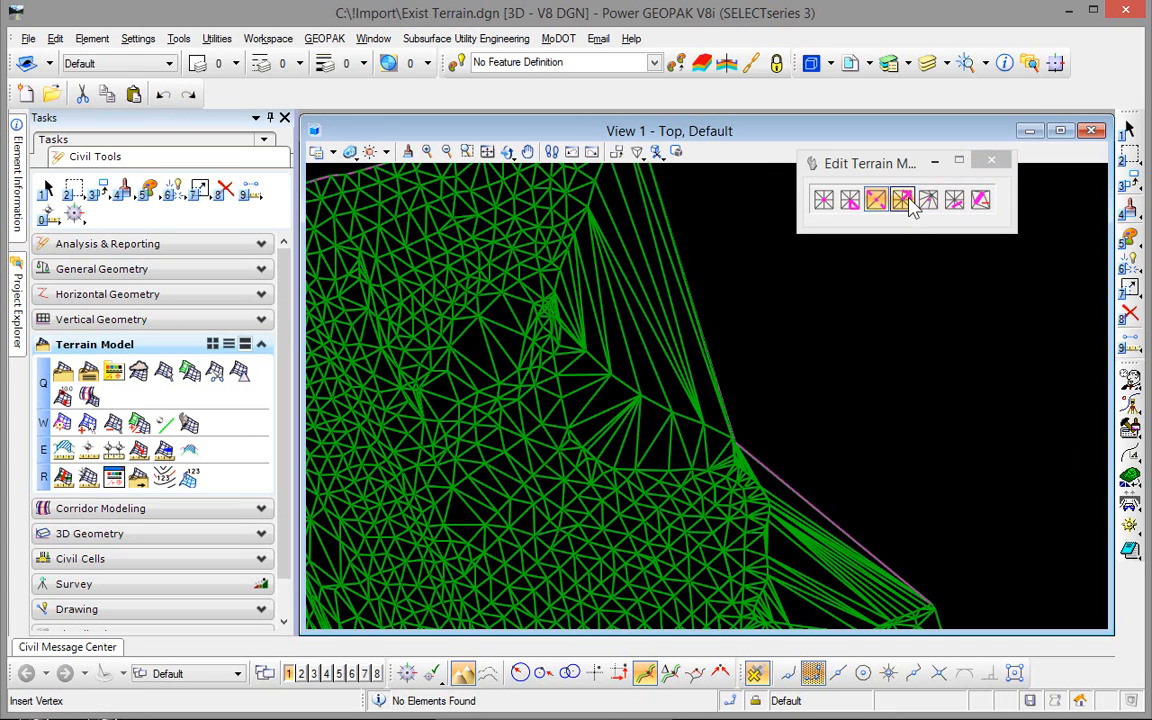
mouse_move(903, 199)
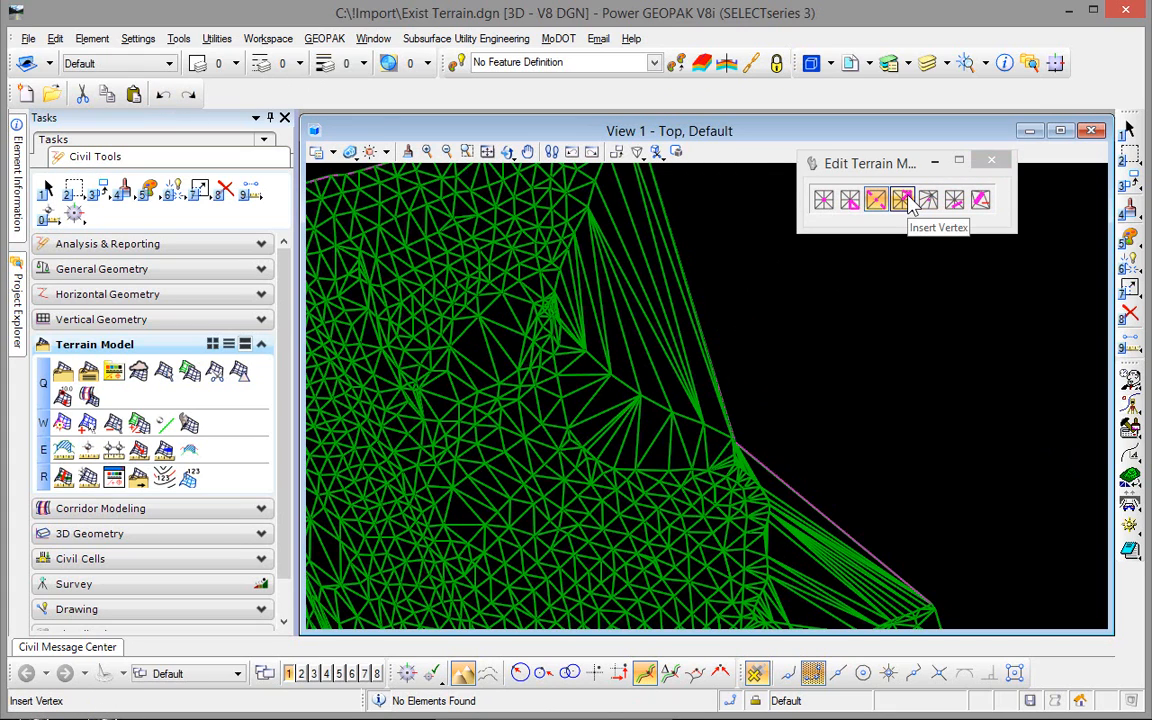
click(902, 199)
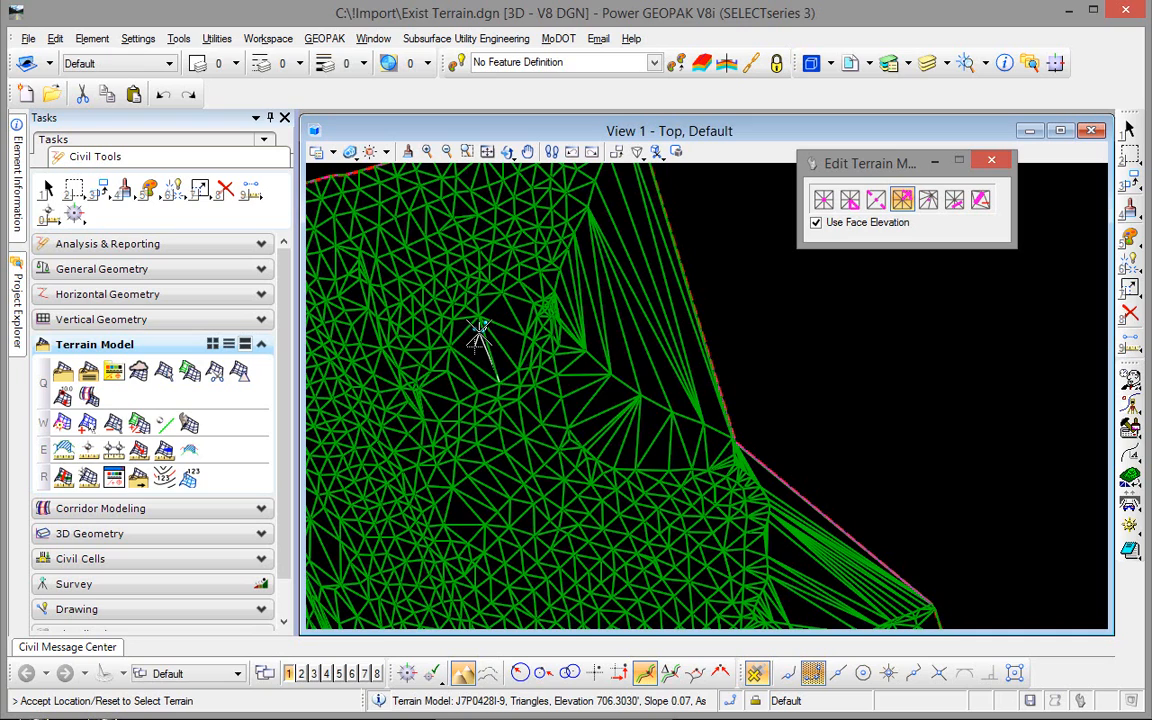
mouse_move(510, 350)
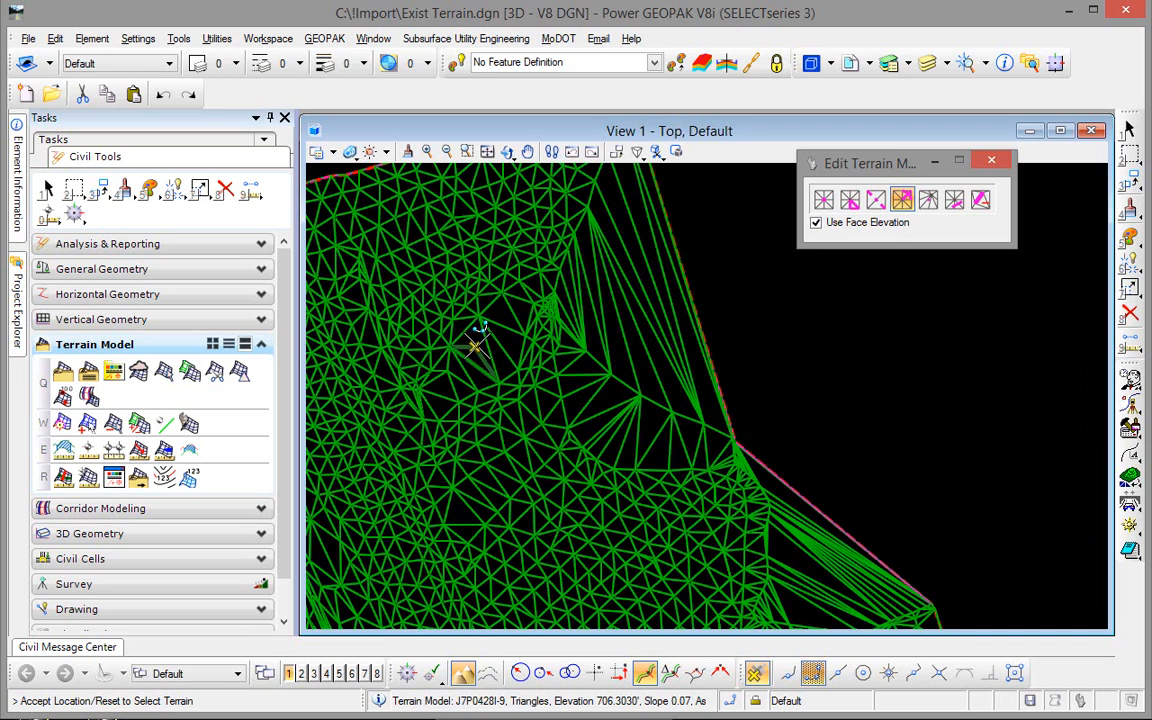
mouse_move(480, 340)
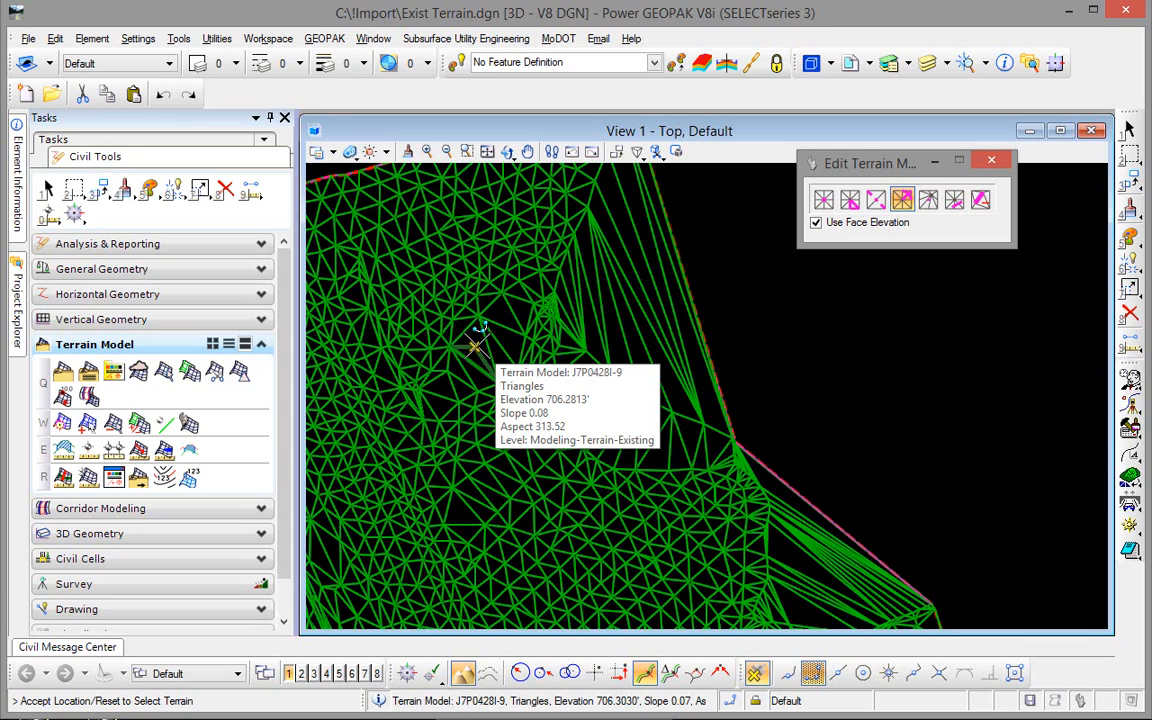
mouse_move(478, 342)
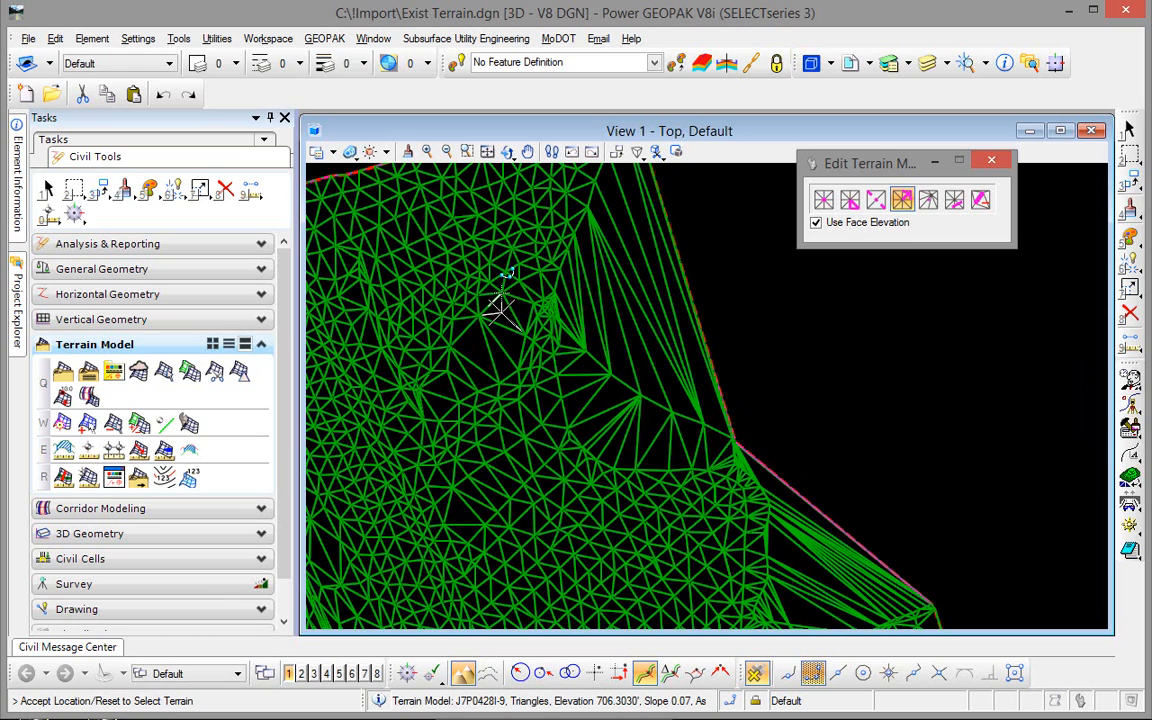
mouse_move(500, 312)
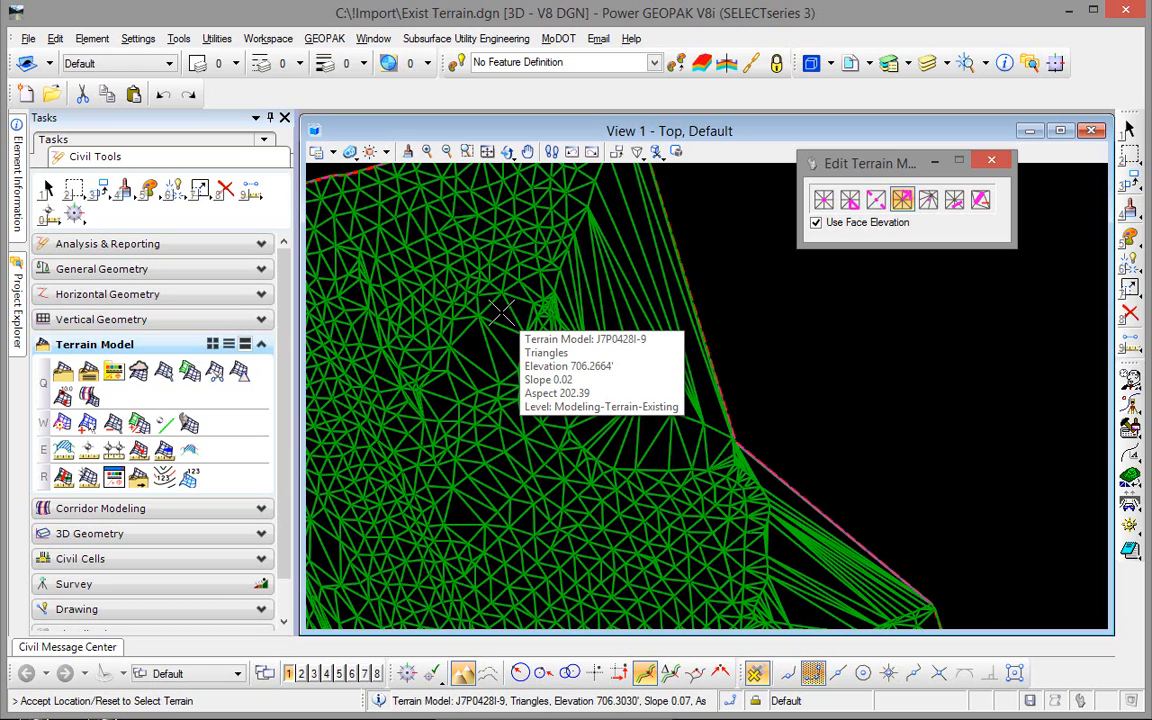
mouse_move(475, 345)
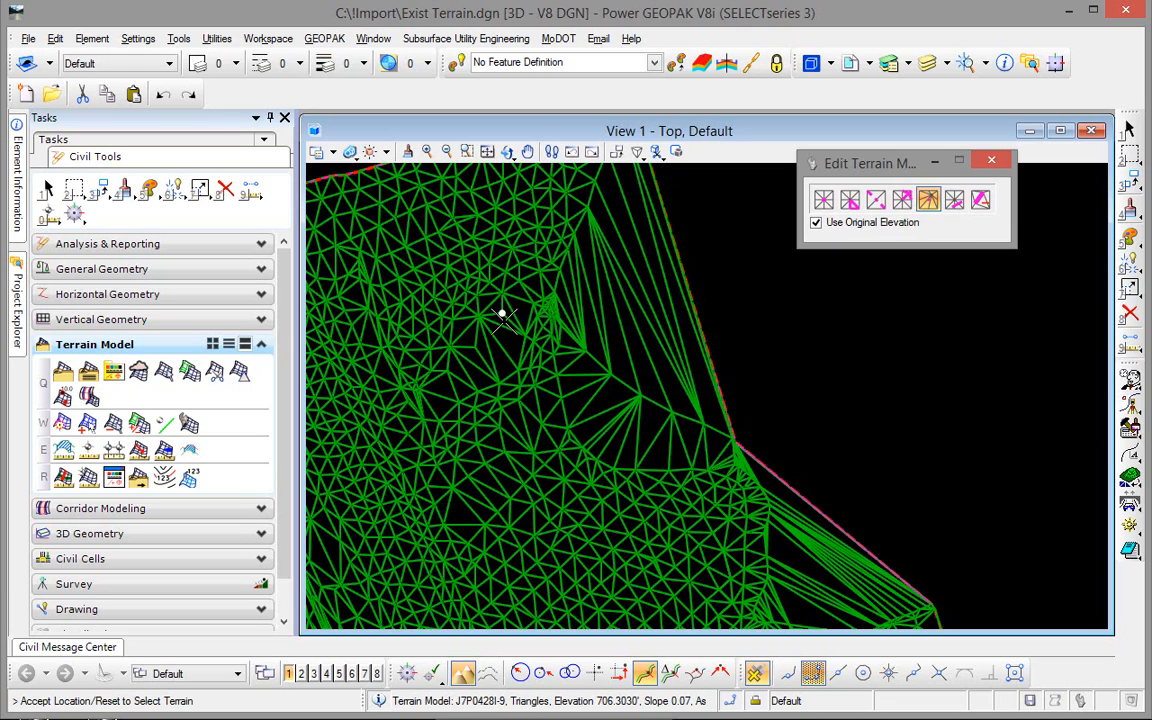
mouse_move(497, 308)
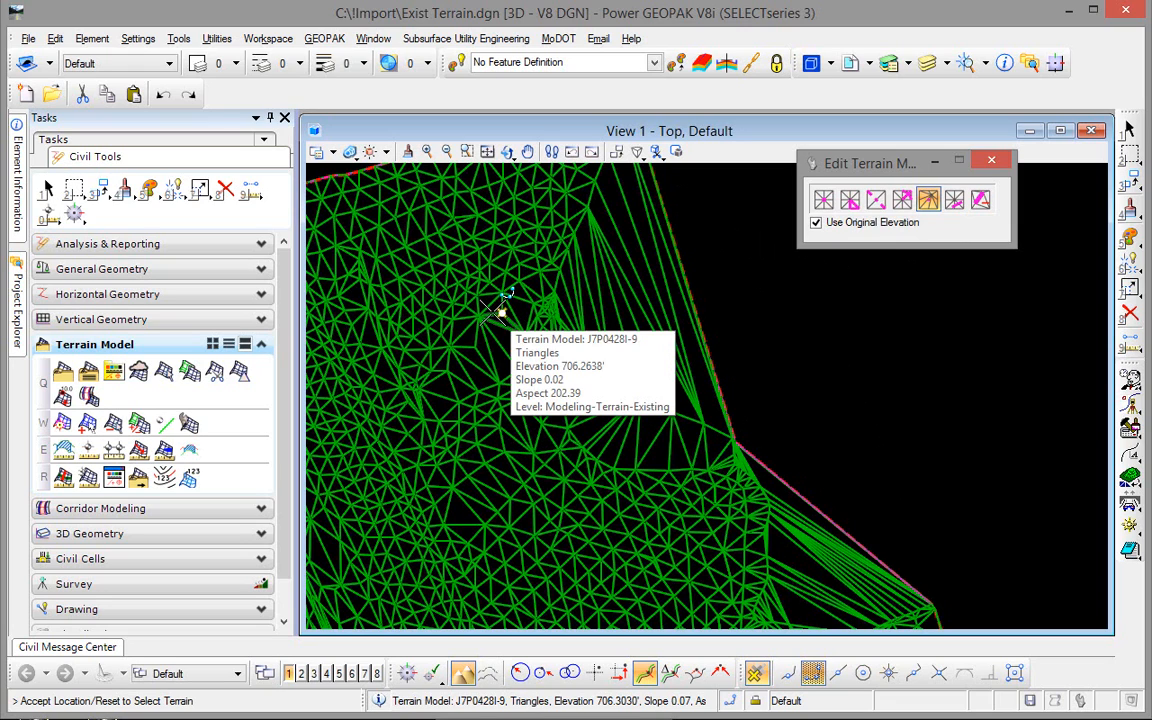
Choose the Delete Triangle By Line tool from the Edit Terrain Model tools.
click(955, 199)
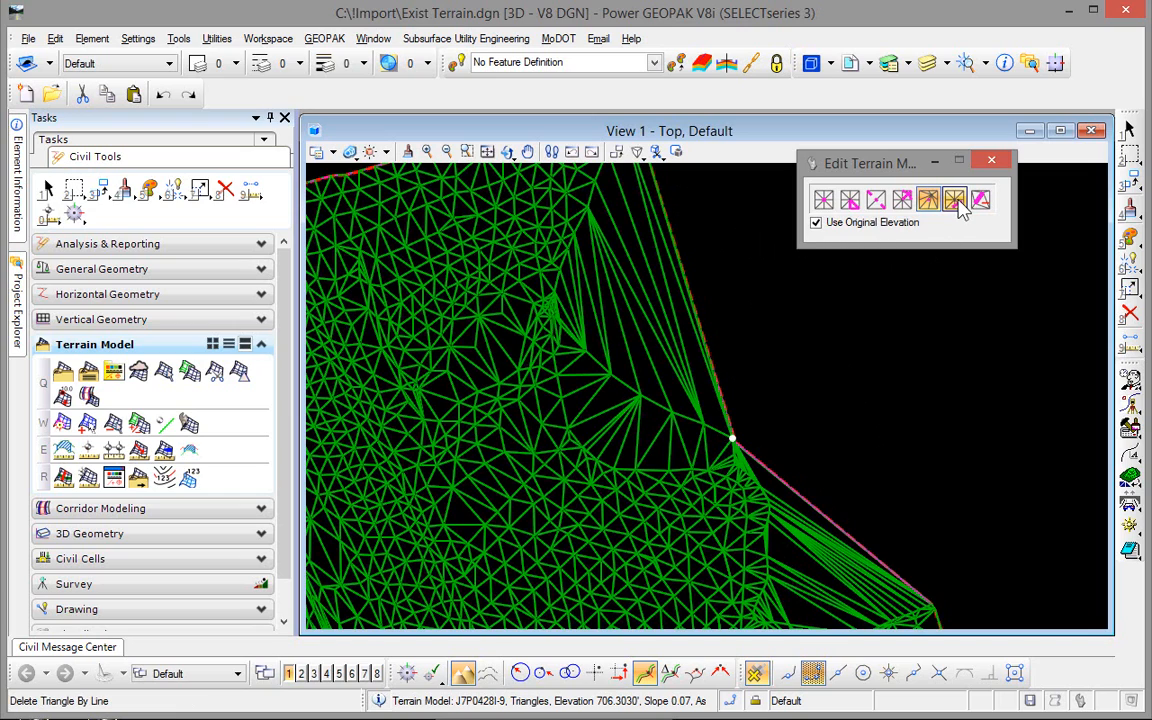
mouse_move(954, 199)
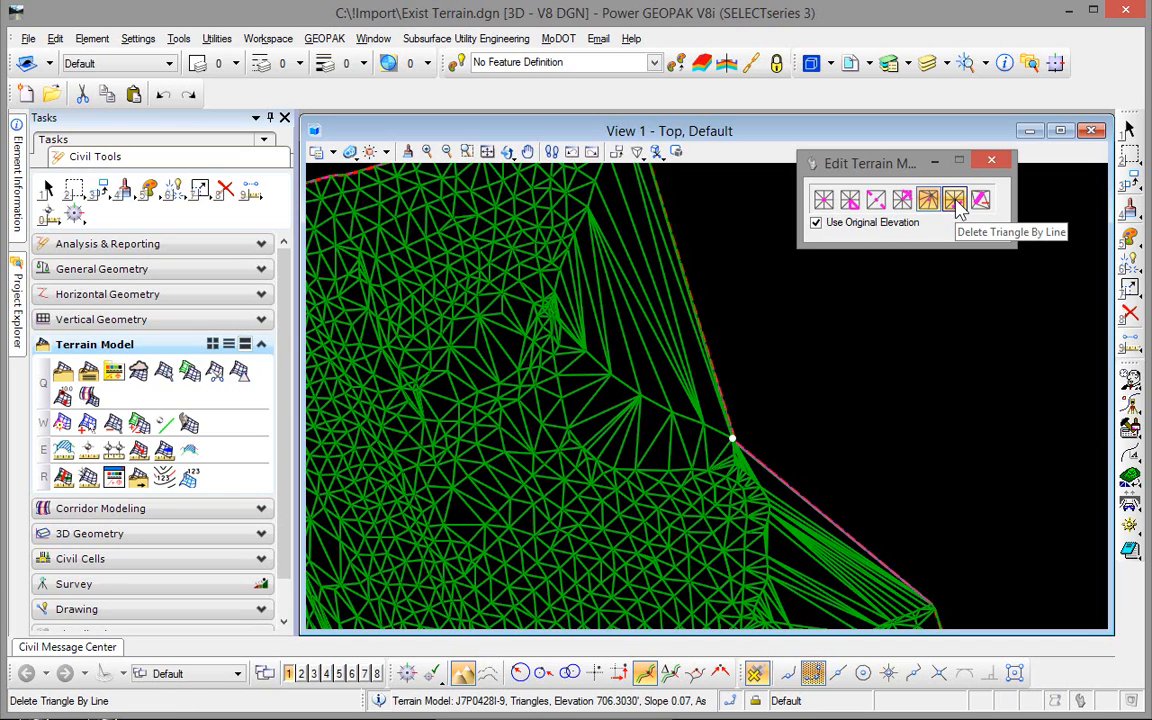
Draw a line across the long sliver triangles on the concave terrain edge to delete them.
click(954, 200)
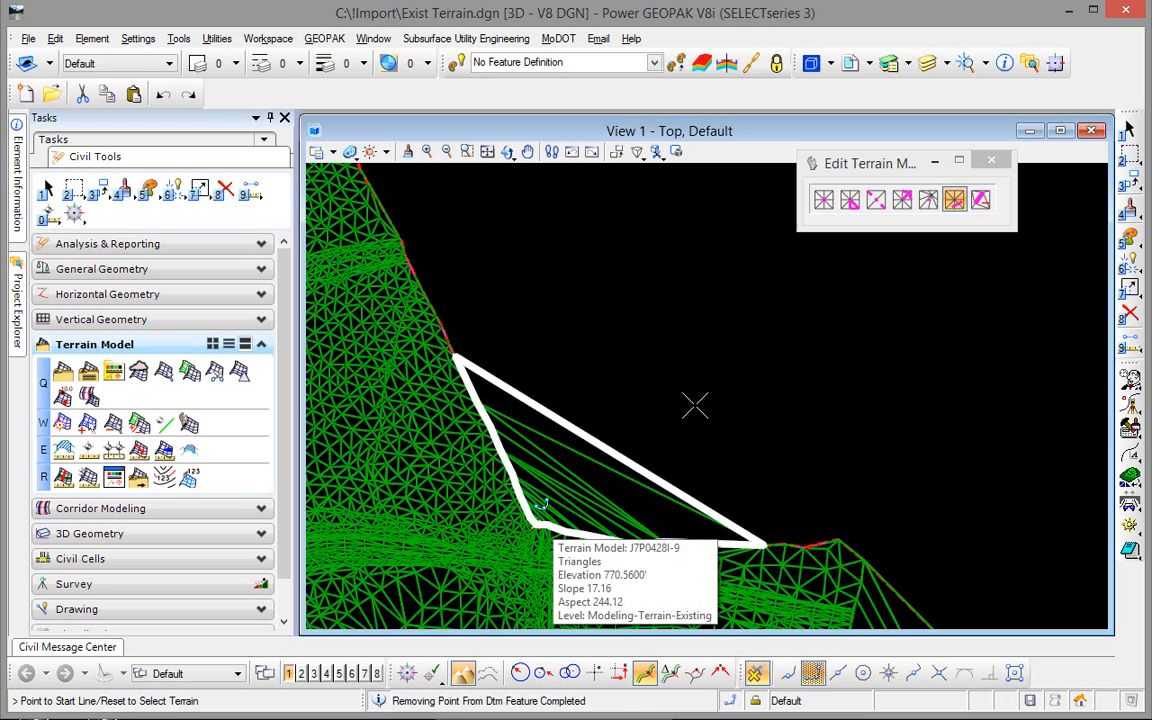
click(979, 199)
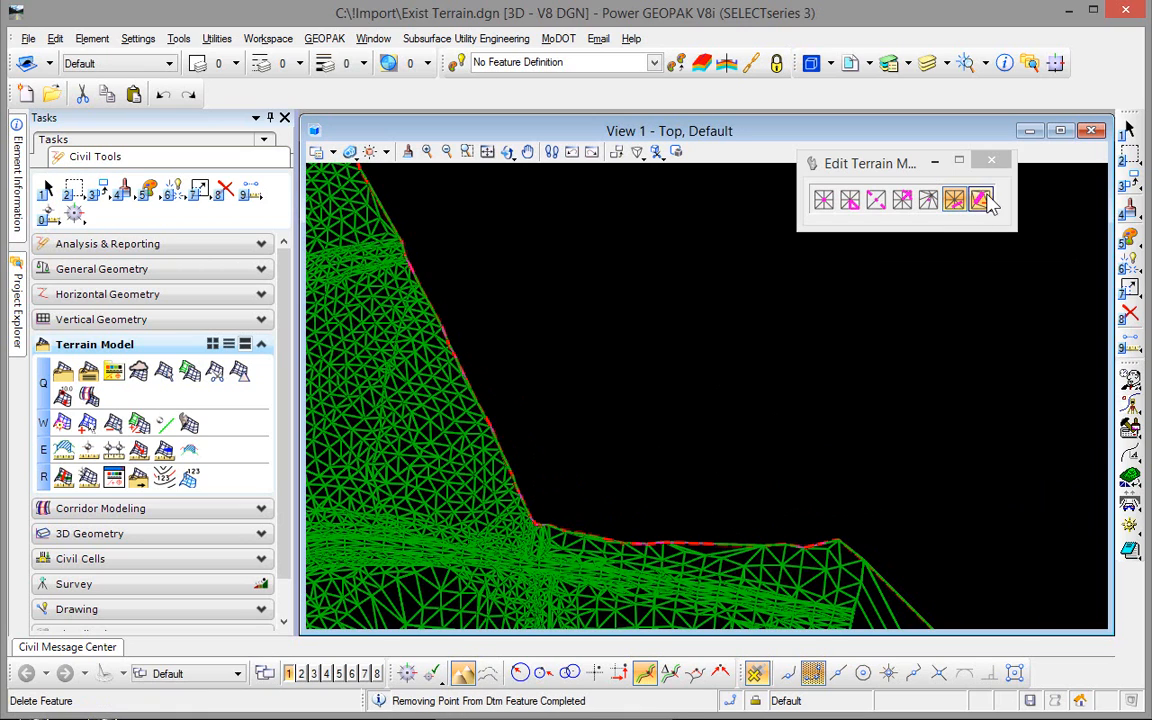
mouse_move(980, 200)
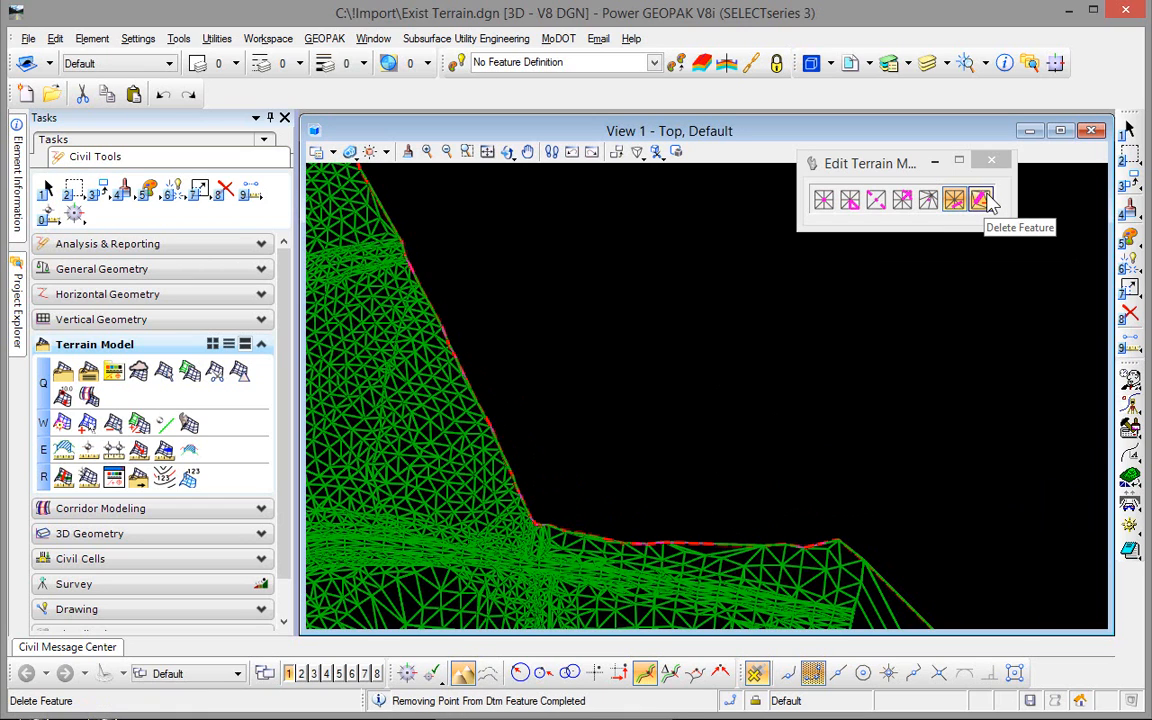
click(980, 199)
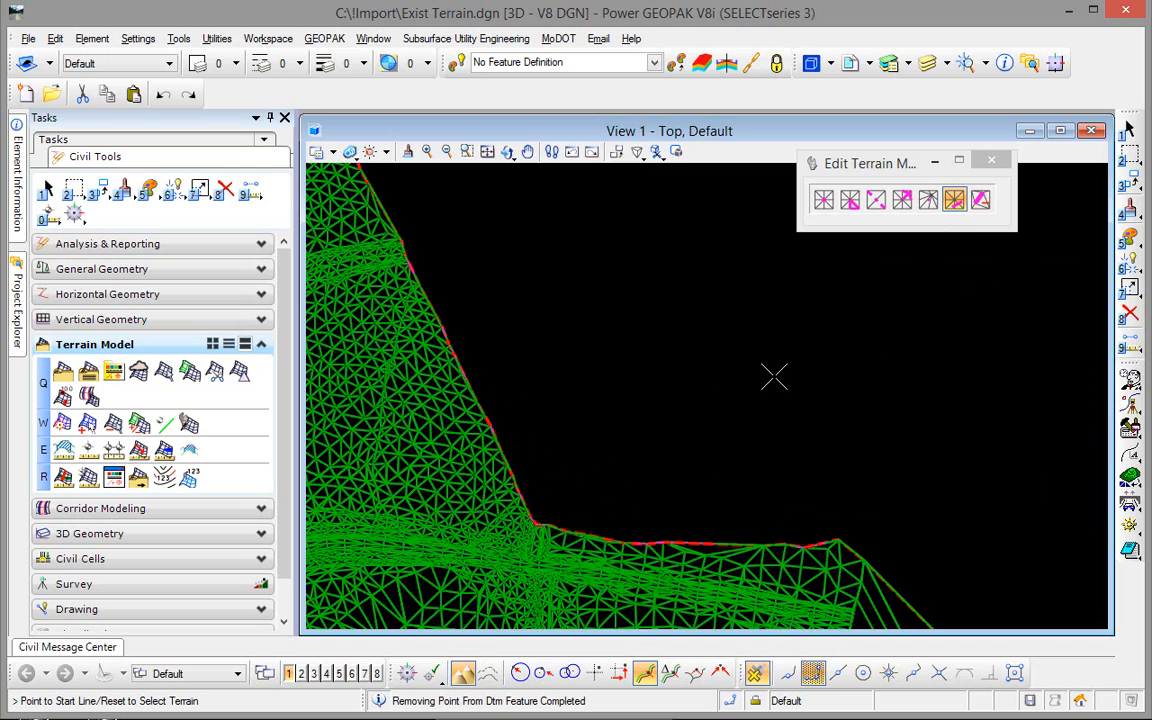
mouse_move(775, 378)
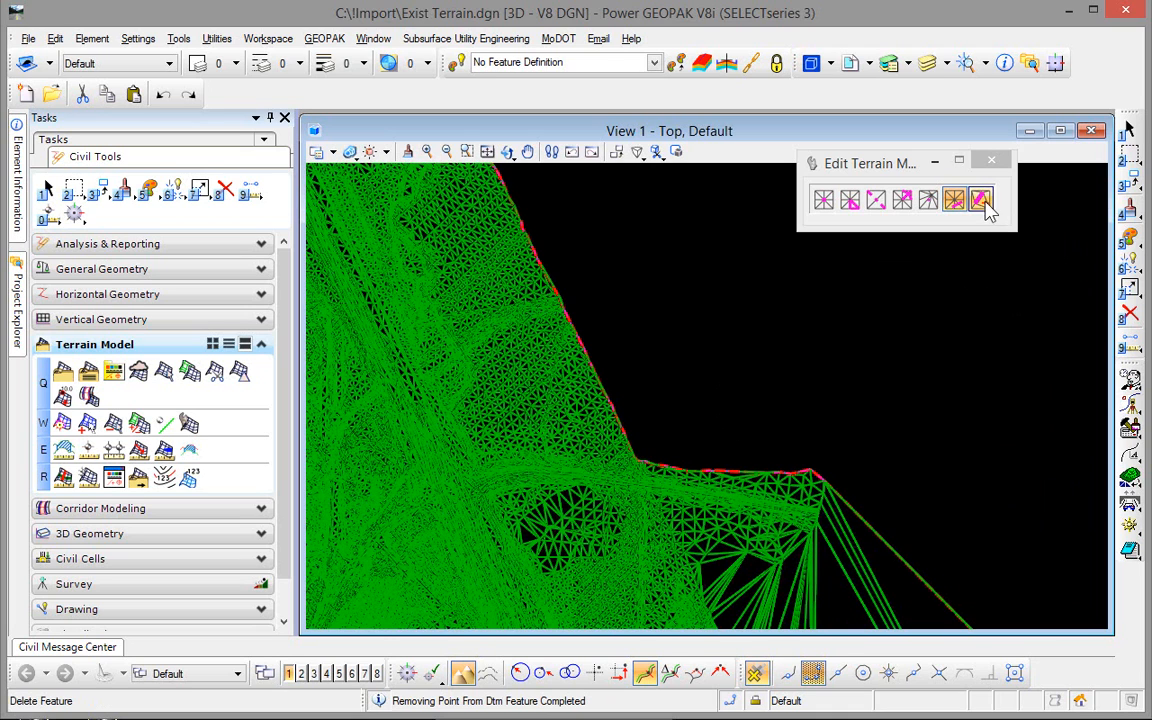
click(981, 199)
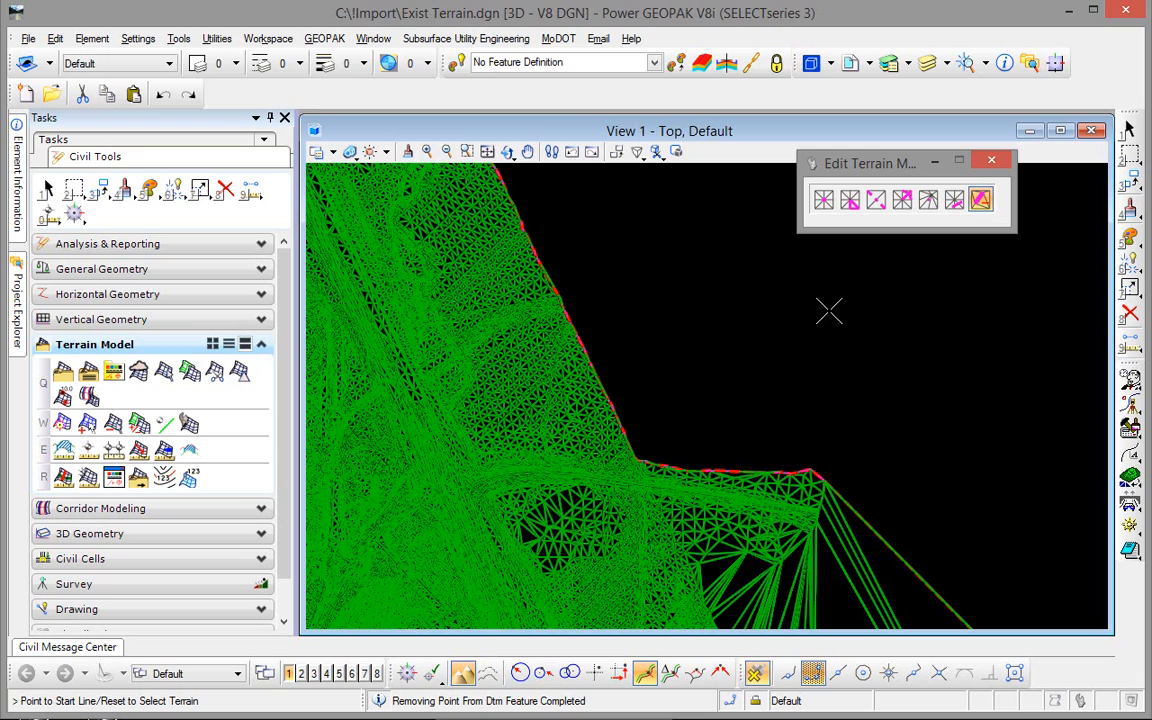